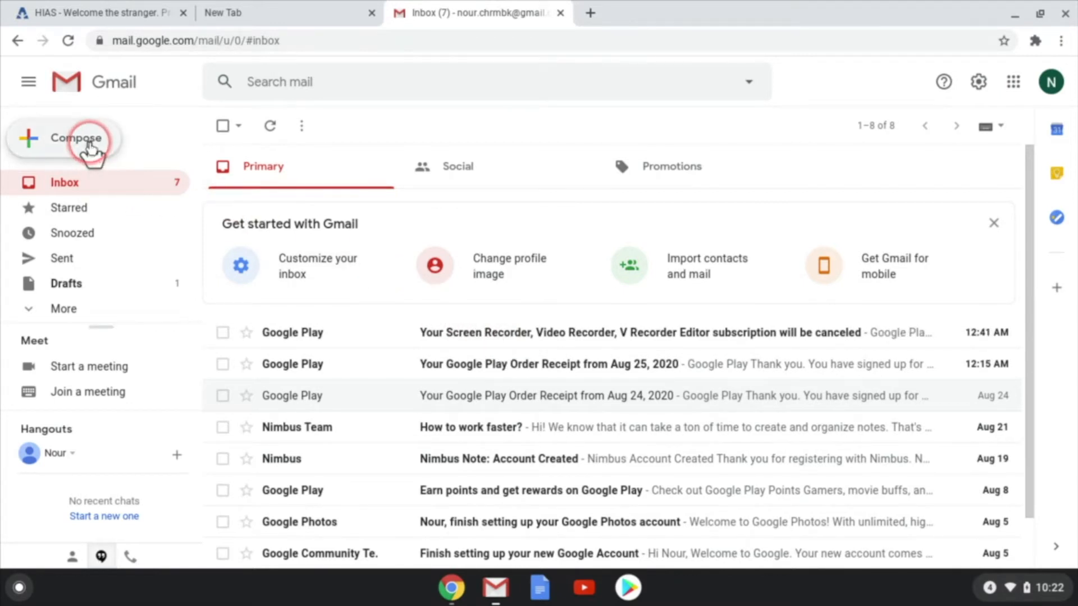
- Launch Gmail from the Chromebook shelf so the inbox comes back up
left_click(494, 587)
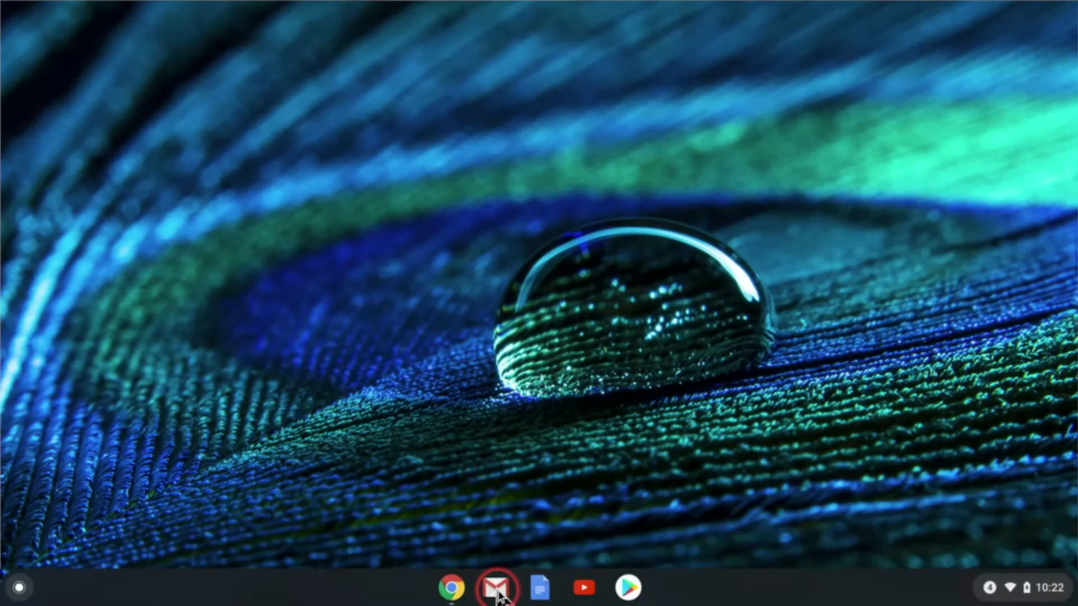
left_click(495, 587)
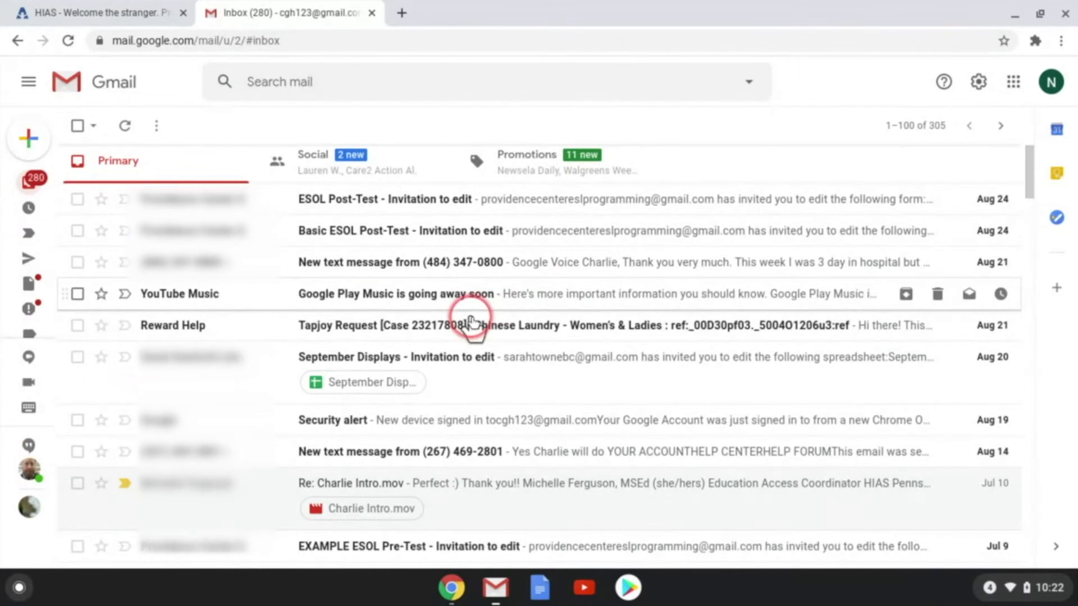
- Open the Tapjoy Request email from Reward Help and delete it
left_click(481, 326)
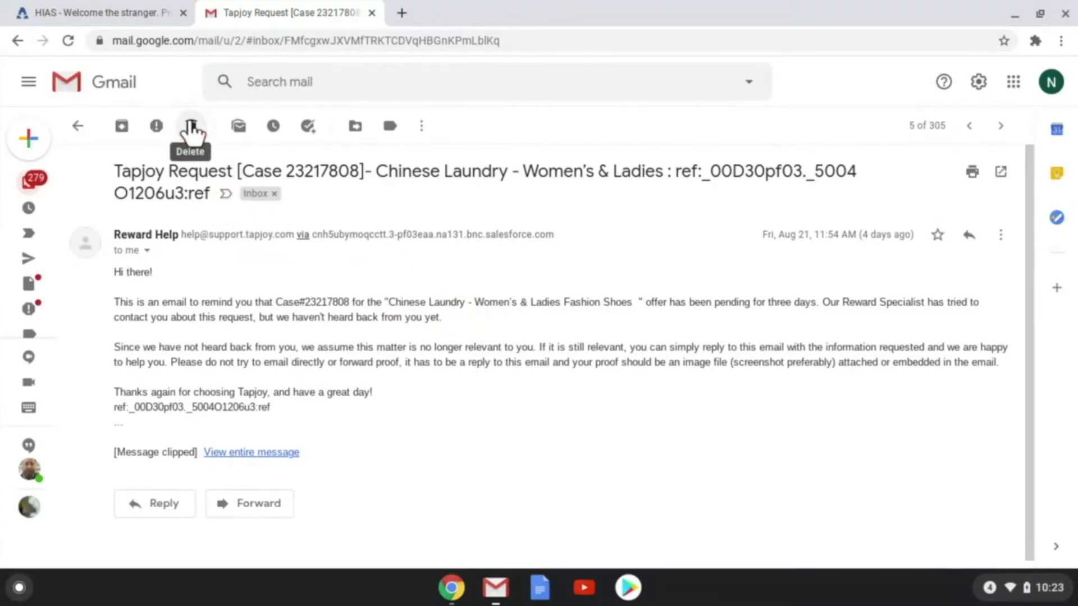
left_click(191, 126)
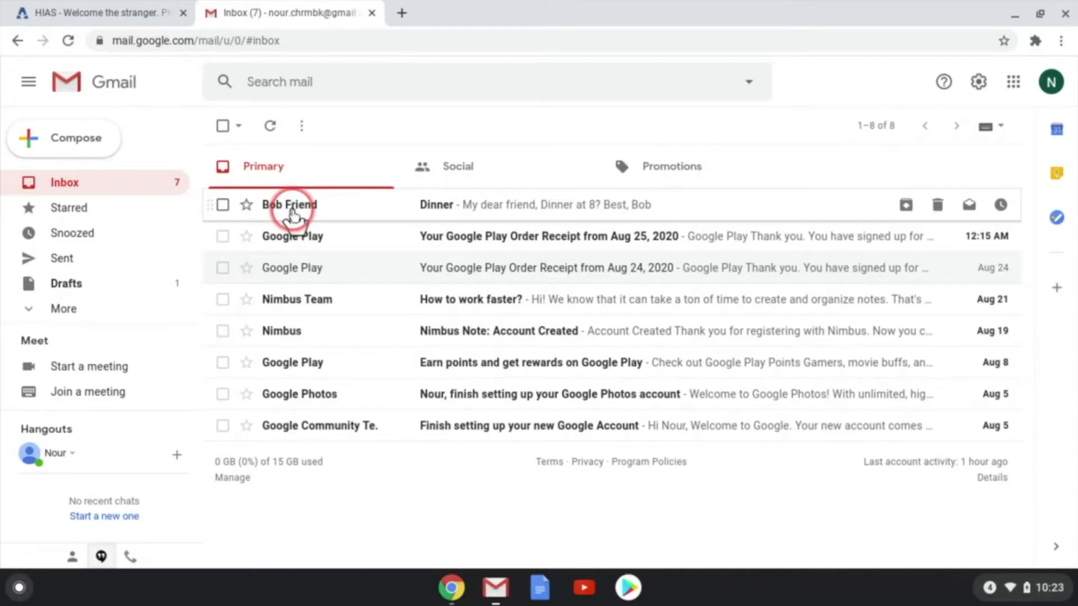
mouse_move(405, 216)
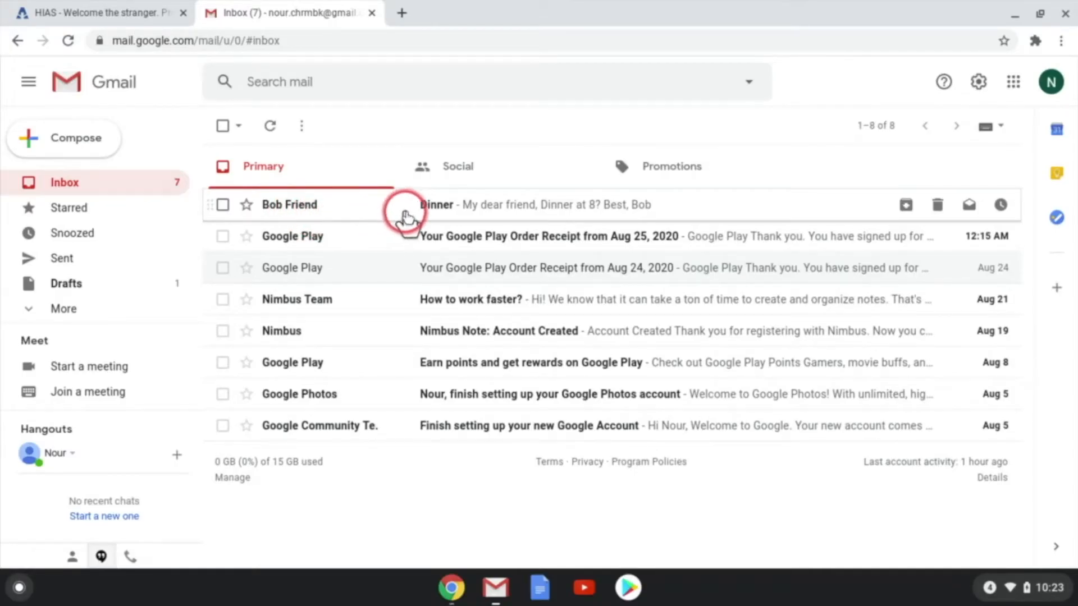
- Open Bob's Dinner email asking whether dinner at 8 works
left_click(436, 204)
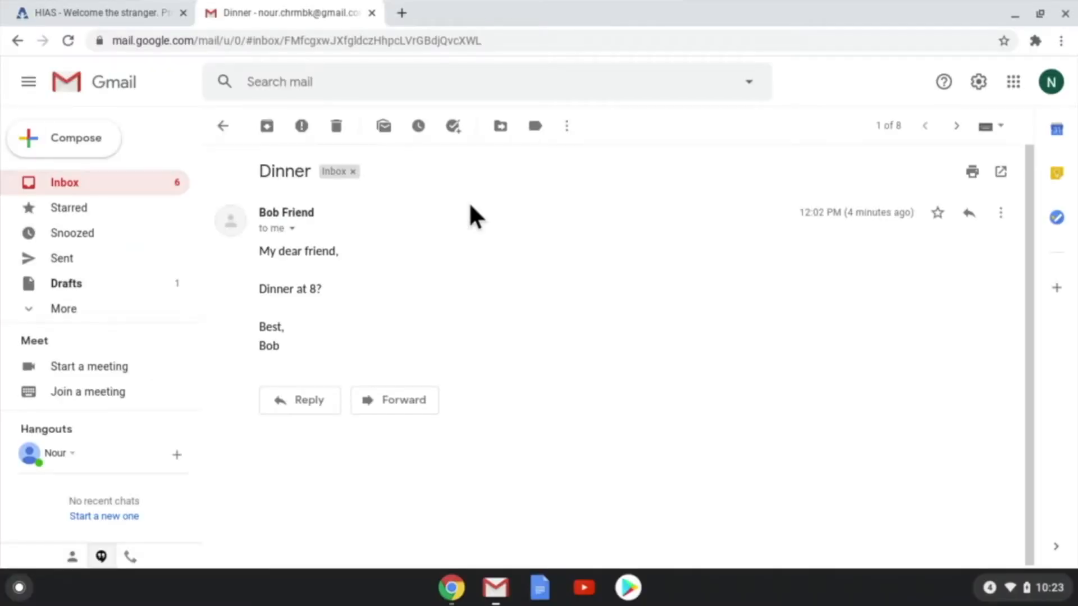
left_click(342, 311)
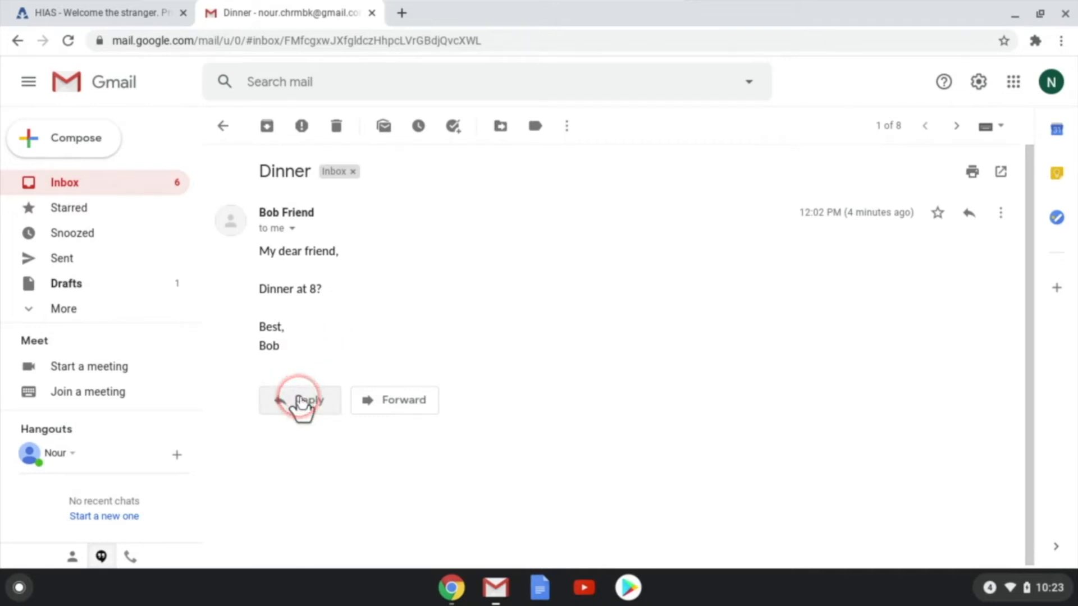
- Reply to Bob 'Hi Bob ... dinner at 8 is perfect!', send it, and start a new message
left_click(300, 400)
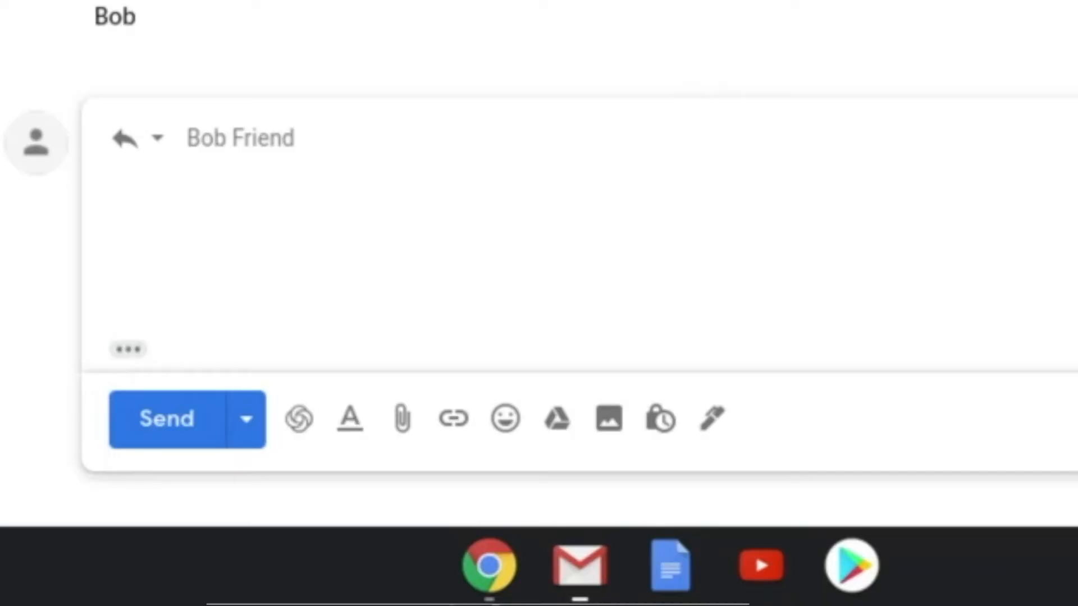
type("Hi Bob")
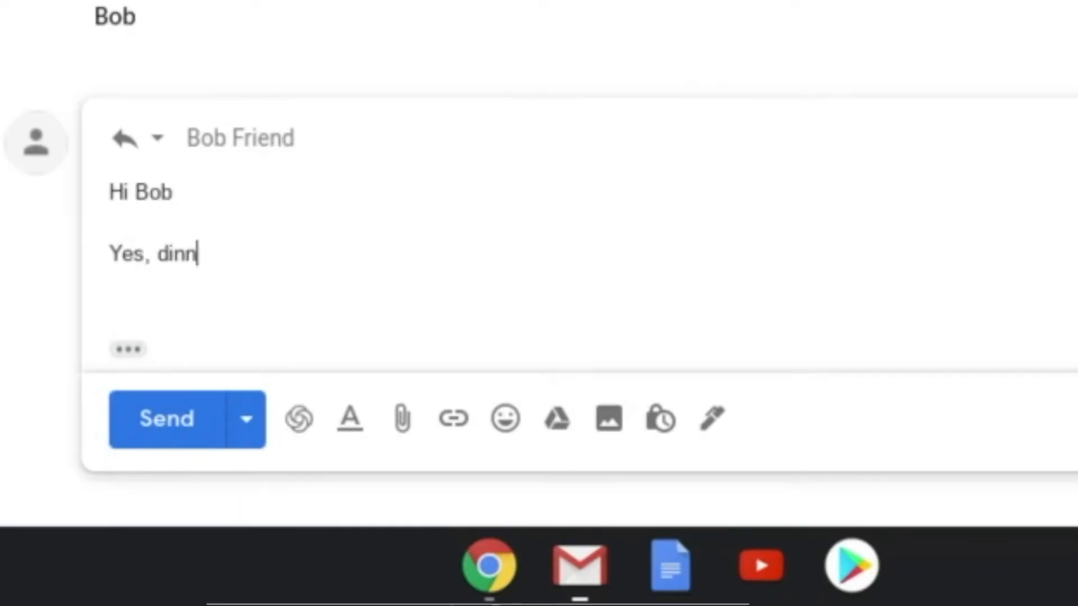
type("er at 8 is perfect!")
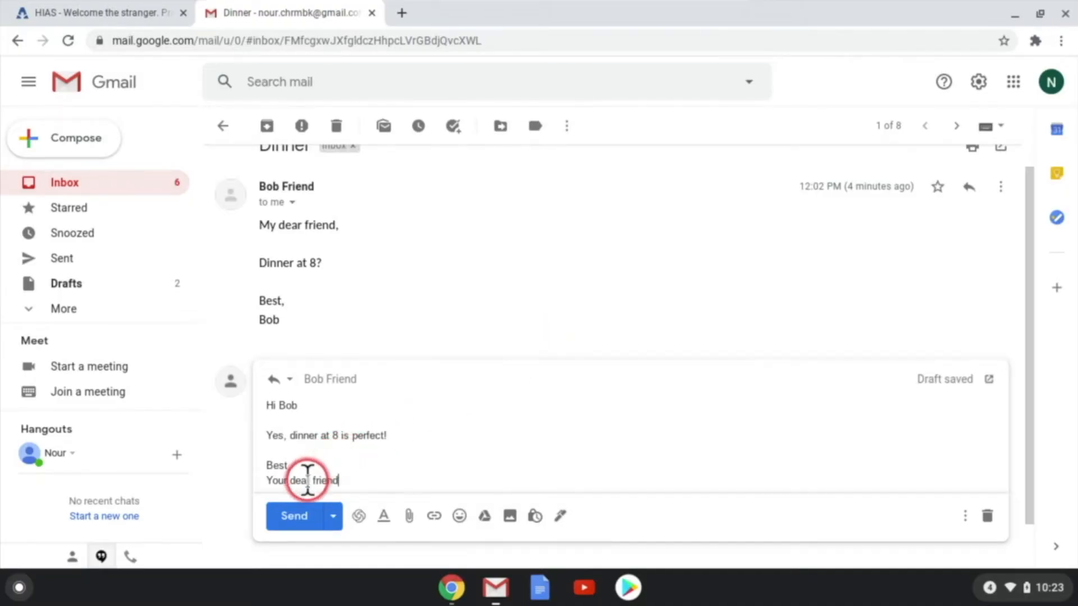
left_click(293, 517)
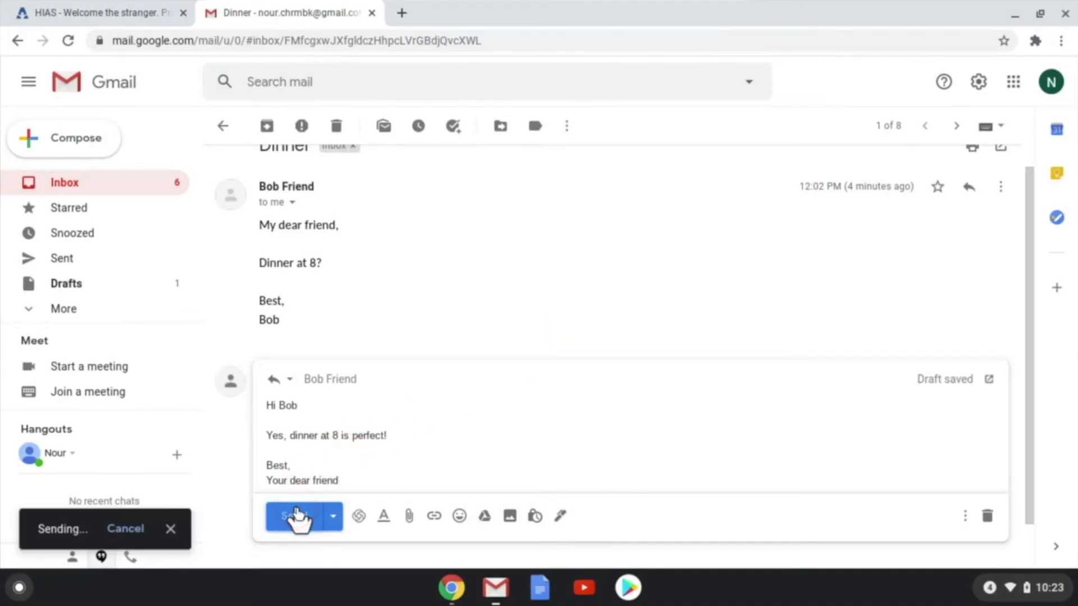
left_click(294, 516)
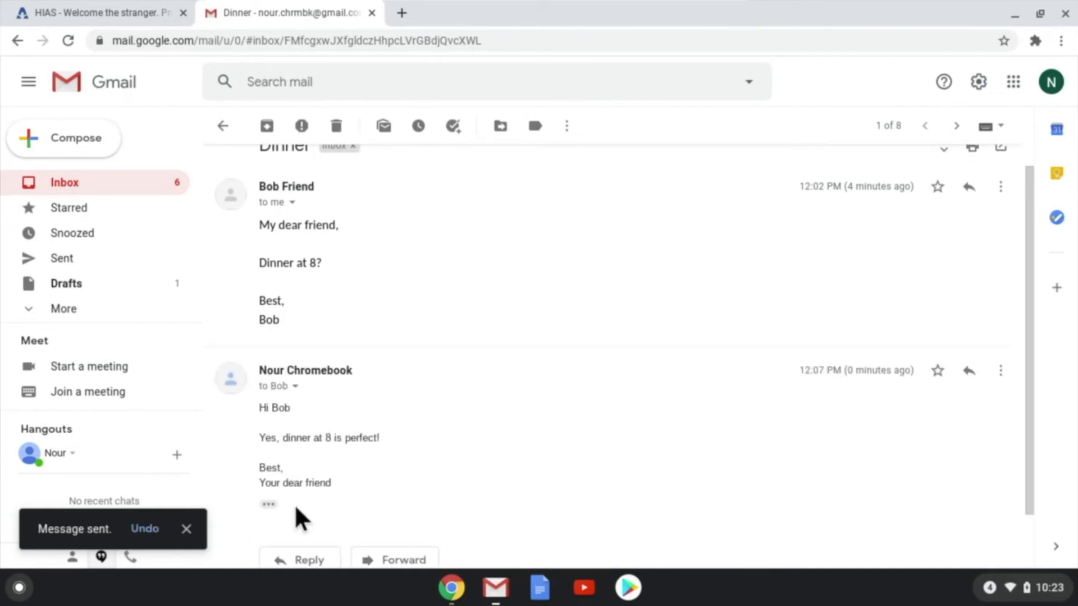
left_click(76, 137)
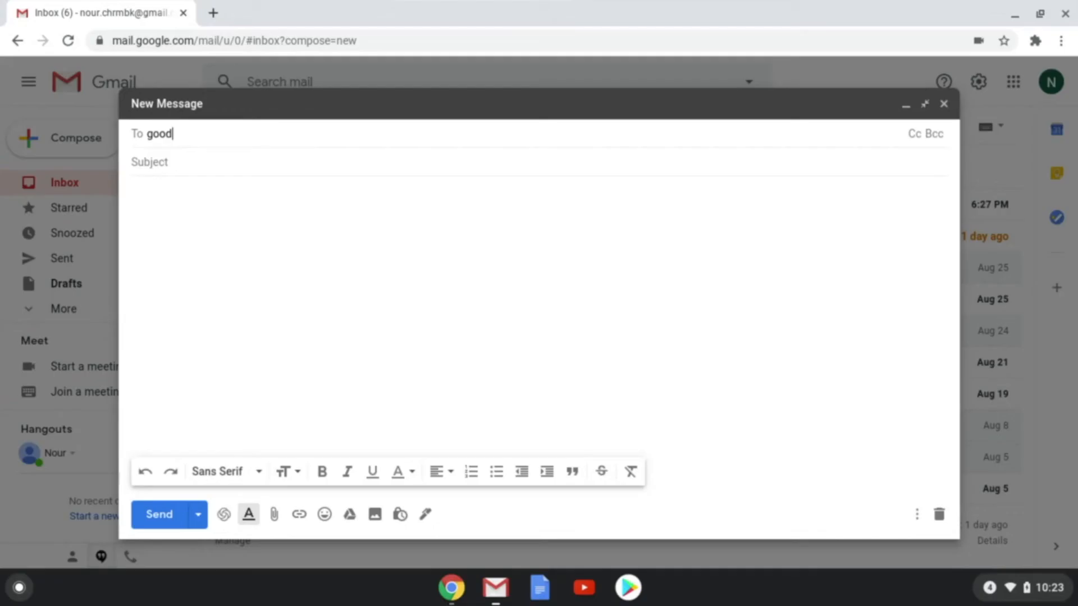
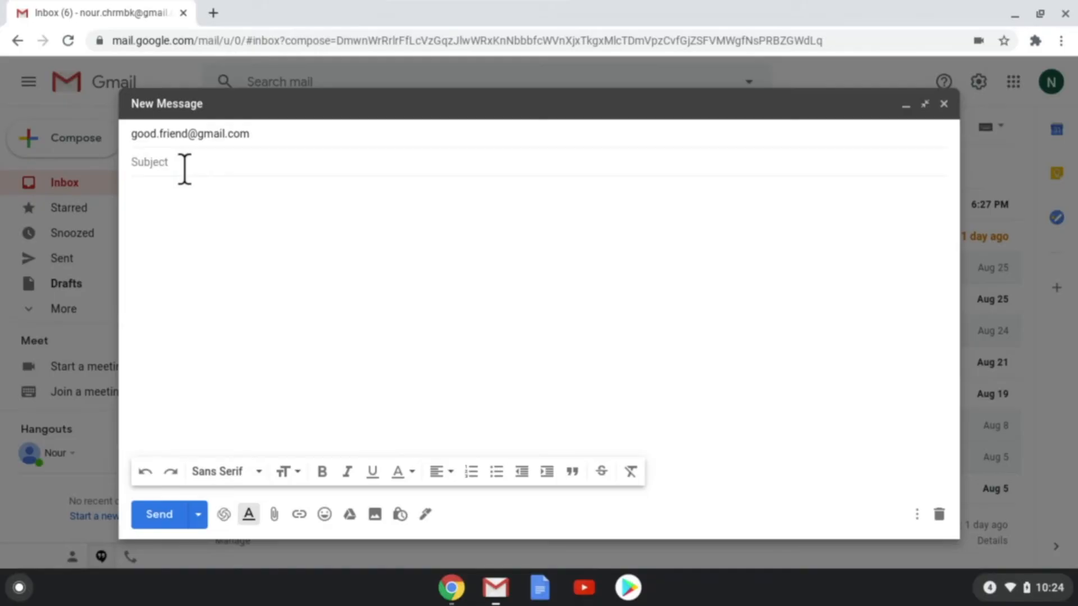
type("Pho")
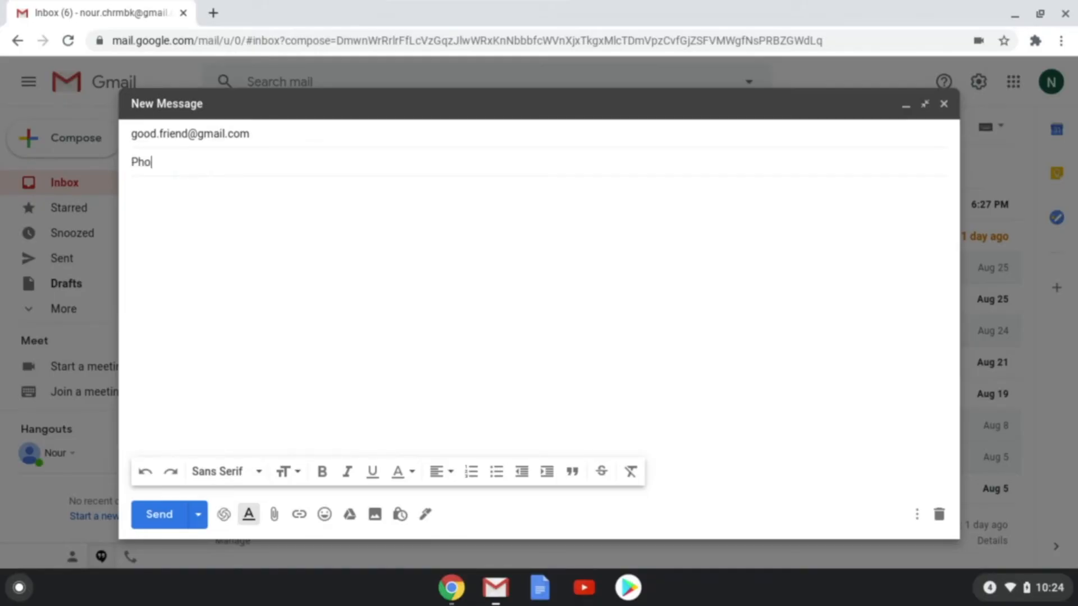
type("ne call")
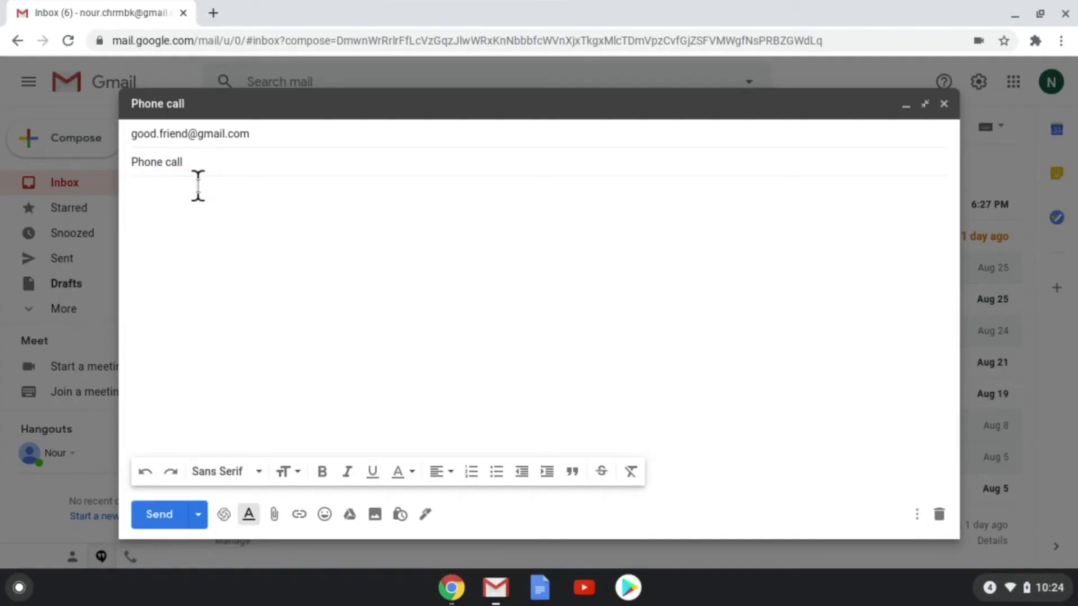
- Write 'Dear Joe, Call me.' signed 'Me' and send the Phone call email
type("Dear Joe,")
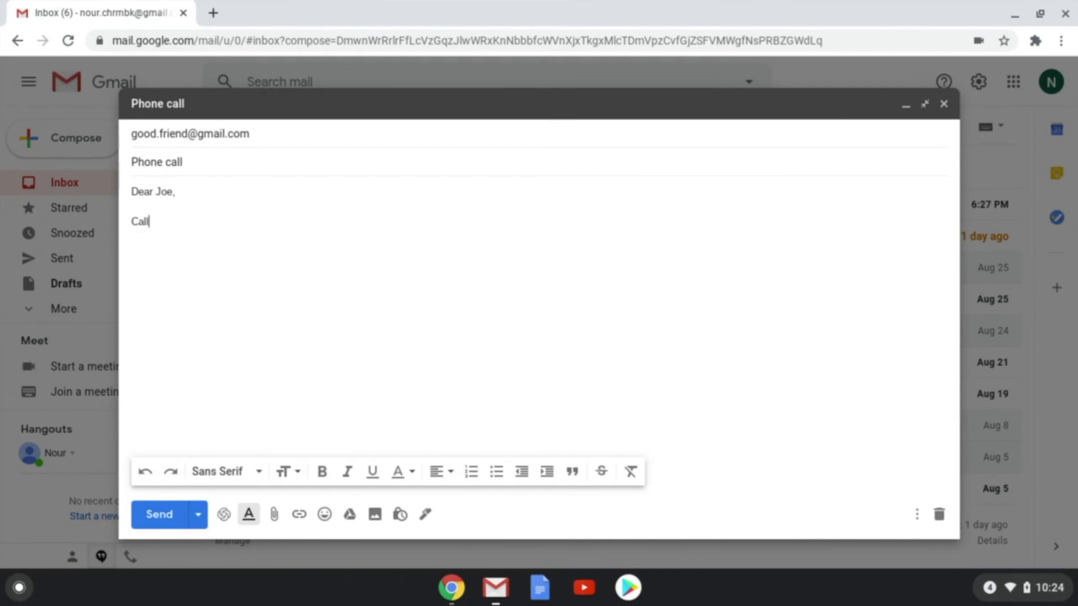
type("me.")
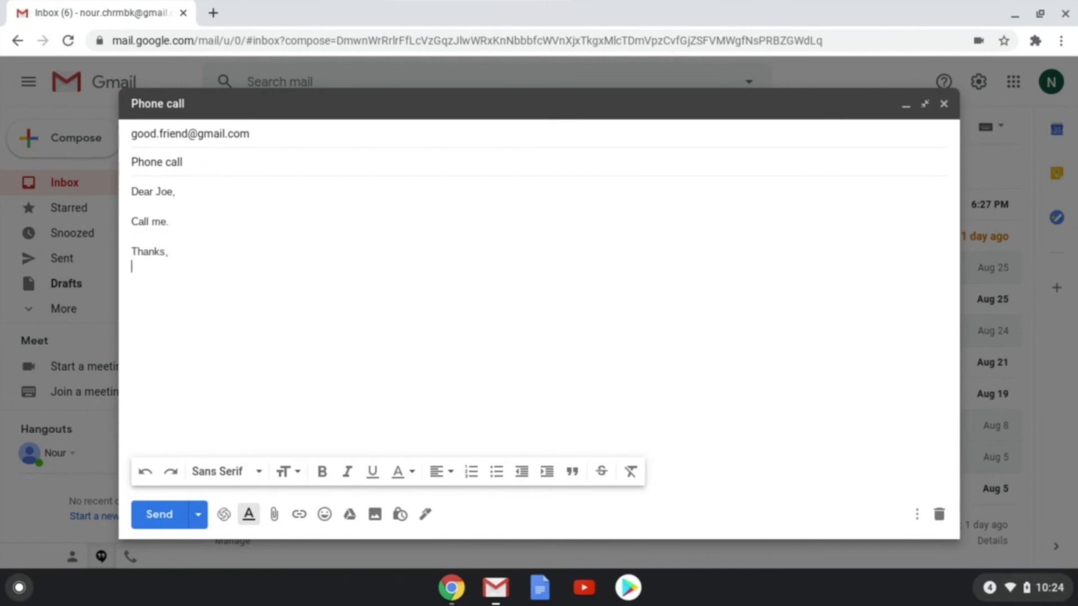
type("Me")
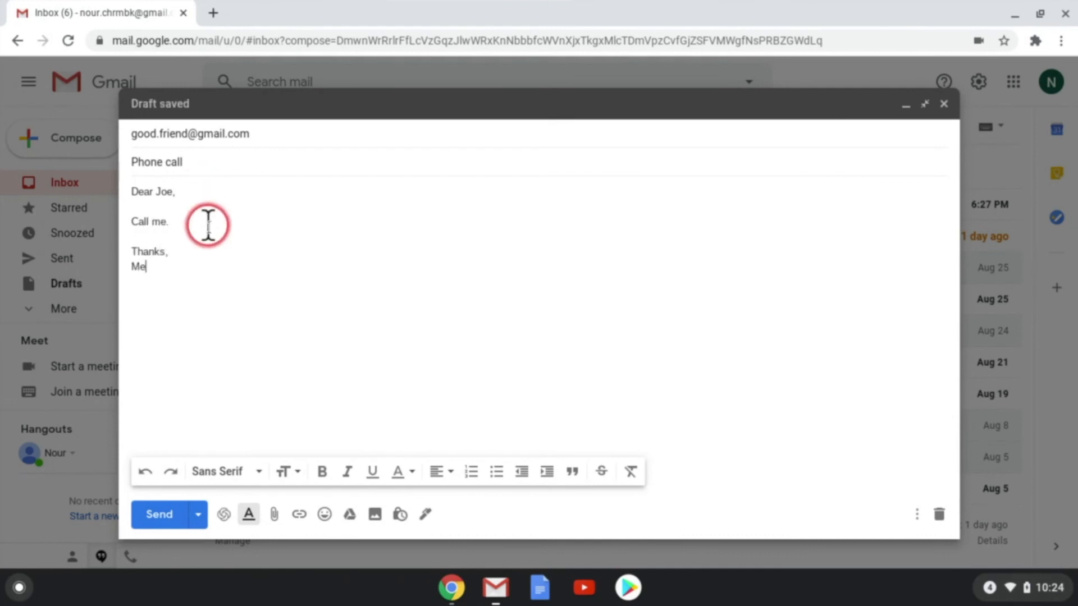
left_click(158, 514)
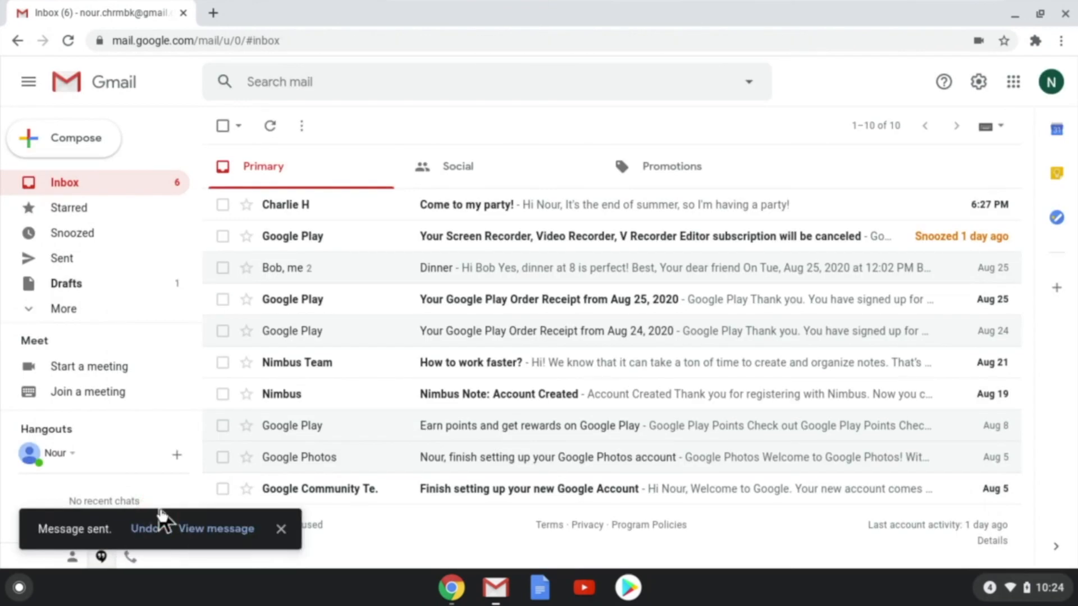